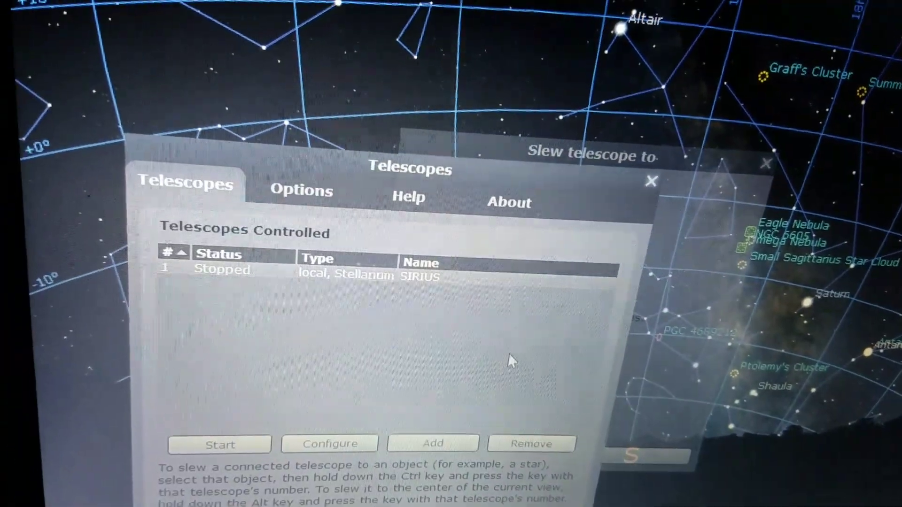
Go from the SIRIUS telescope settings to the EQMOD HEQ5/6 ASCOM setup dialog
{"action": "left_click", "coordinate": [330, 444]}
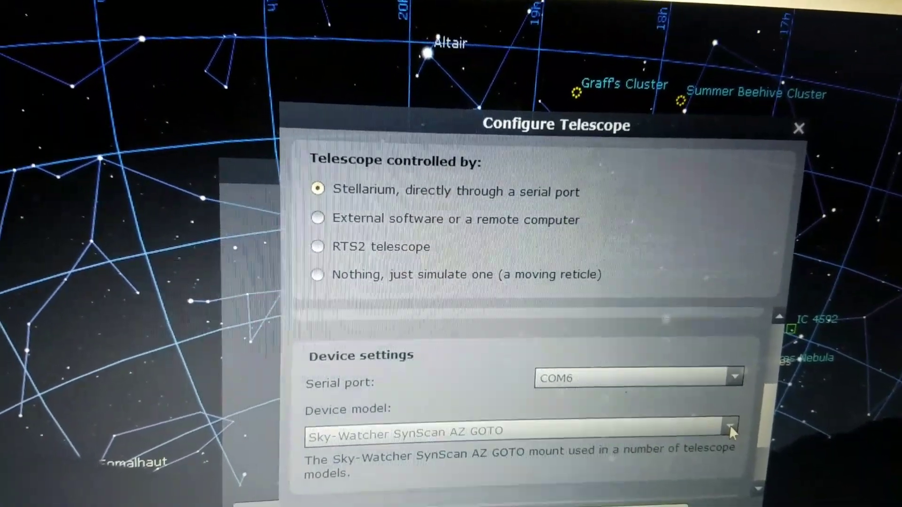
{"action": "left_click", "coordinate": [732, 428]}
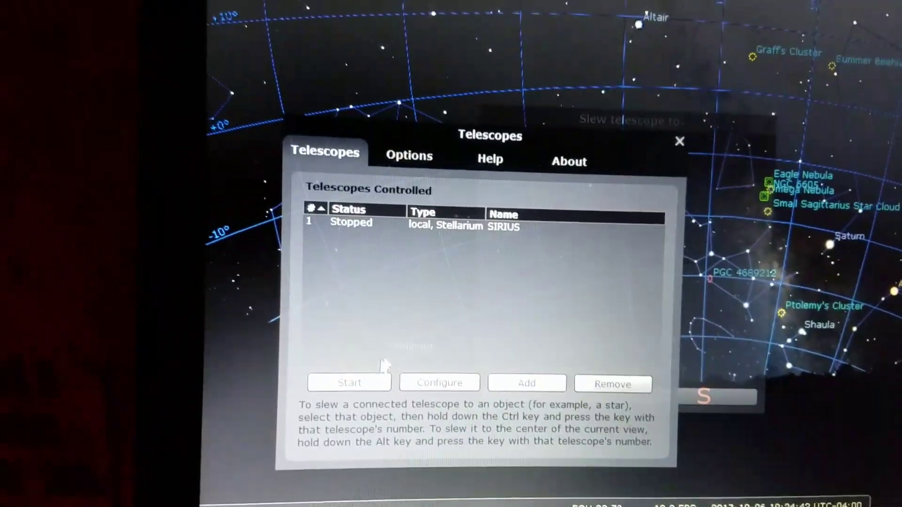
{"action": "left_click", "coordinate": [349, 382]}
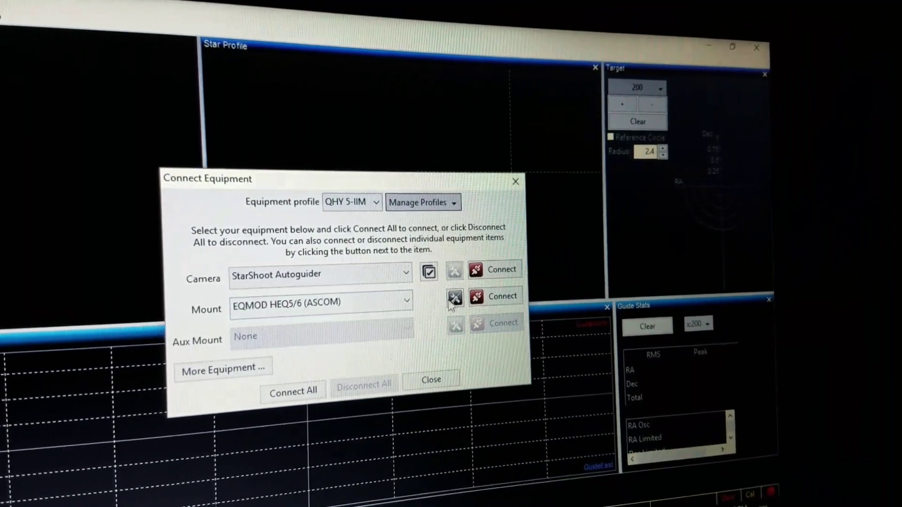
{"action": "left_click", "coordinate": [454, 296]}
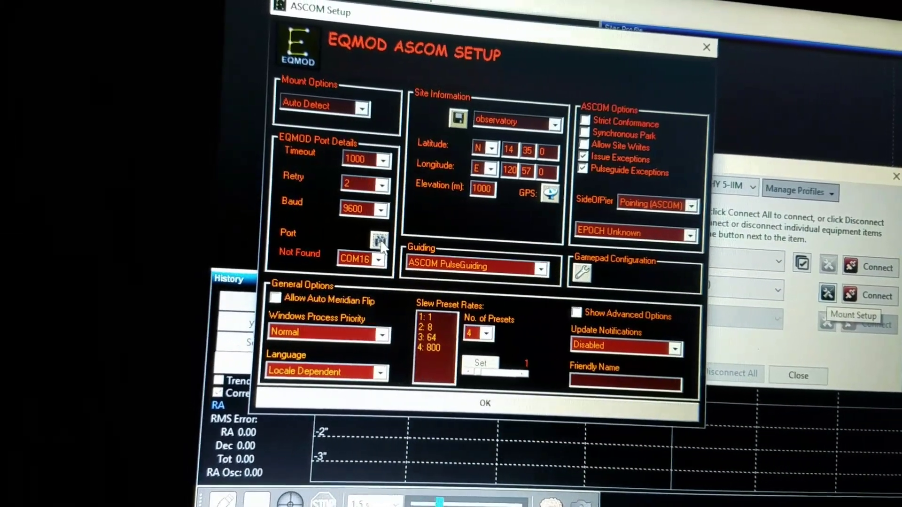
{"action": "left_click", "coordinate": [383, 260]}
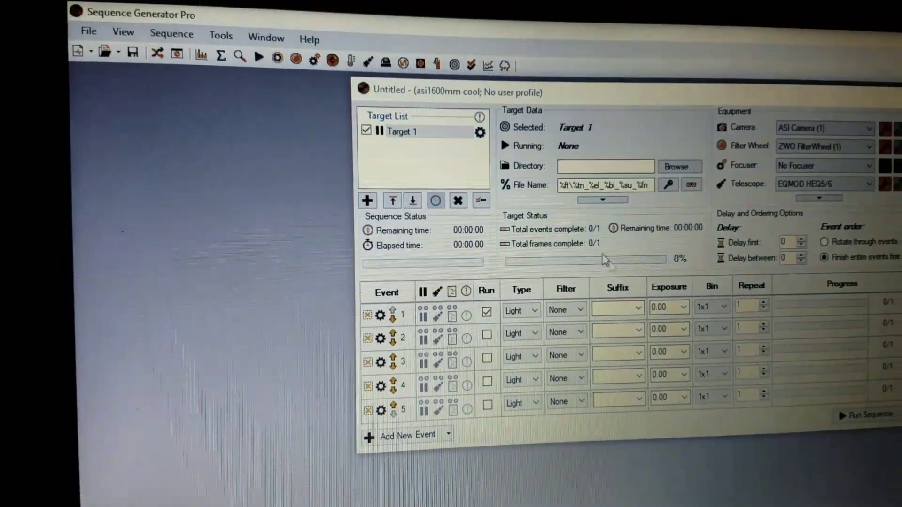
Open Sequence Generator Pro's Tools menu listing the profile managers
{"action": "left_click", "coordinate": [221, 35]}
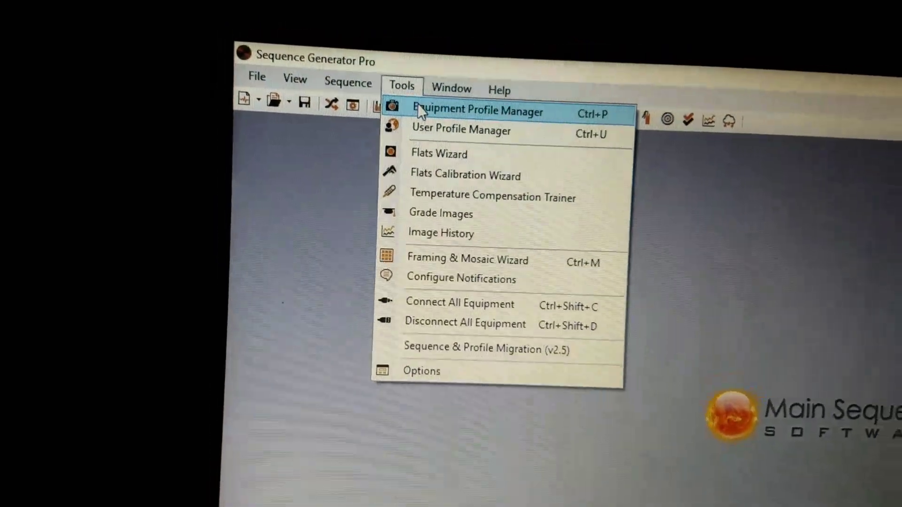
In the Equipment Profile Manager, confirm asi1600mm cool uses the EQMOD HEQ5/6 telescope
{"action": "left_click", "coordinate": [463, 111]}
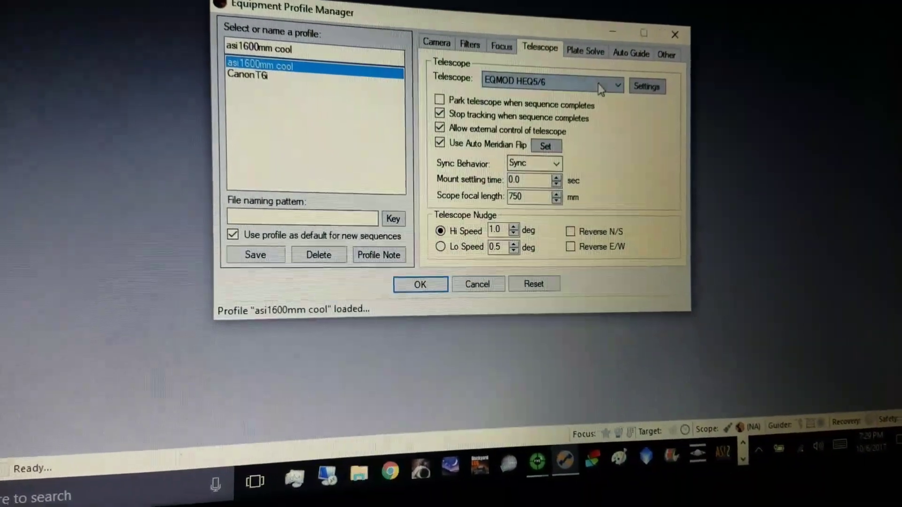
{"action": "left_click", "coordinate": [617, 85]}
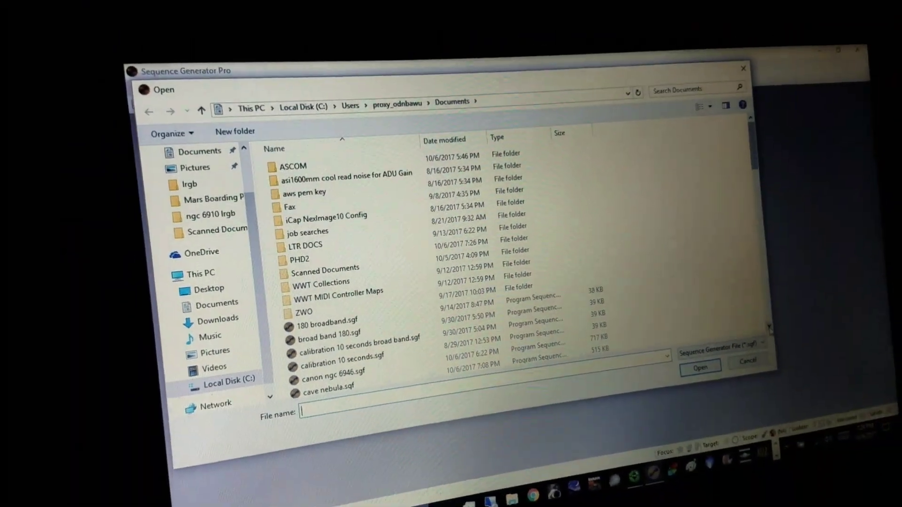
Scroll the Documents list and open ngc 7000 mosiac.sgf
{"action": "scroll", "scroll_direction": "down", "scroll_amount": 3}
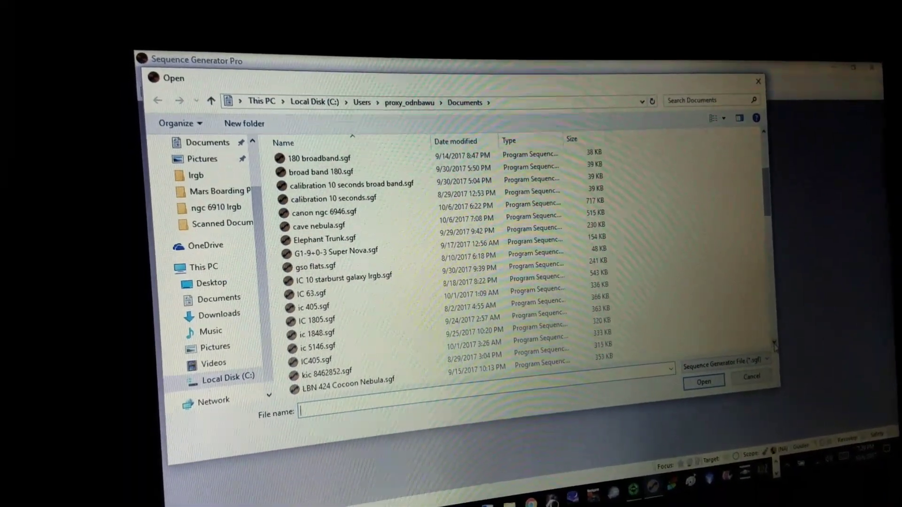
{"action": "scroll", "scroll_direction": "down", "scroll_amount": 3}
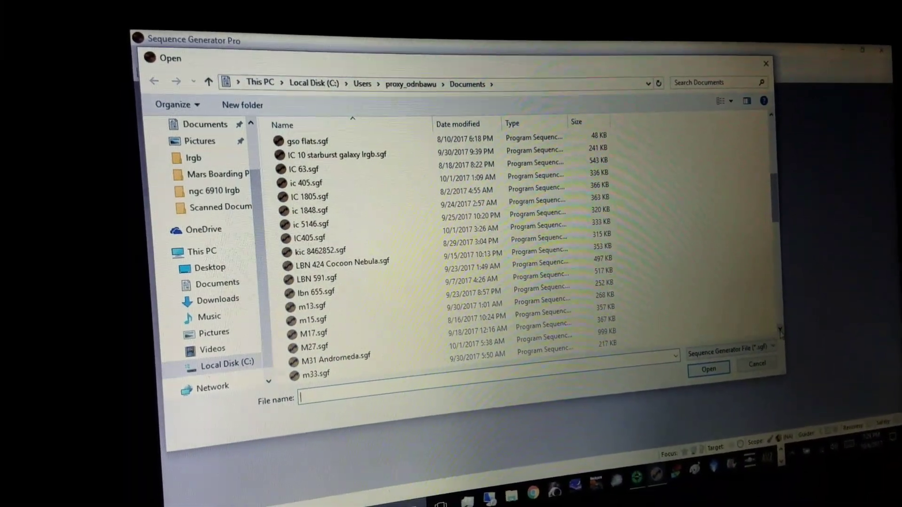
{"action": "scroll", "scroll_direction": "down", "scroll_amount": 3}
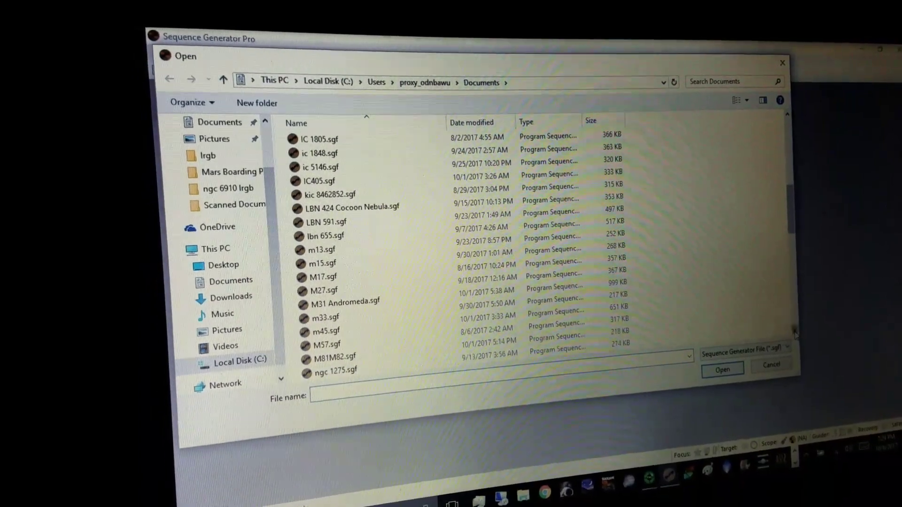
{"action": "scroll", "scroll_direction": "down", "scroll_amount": 3}
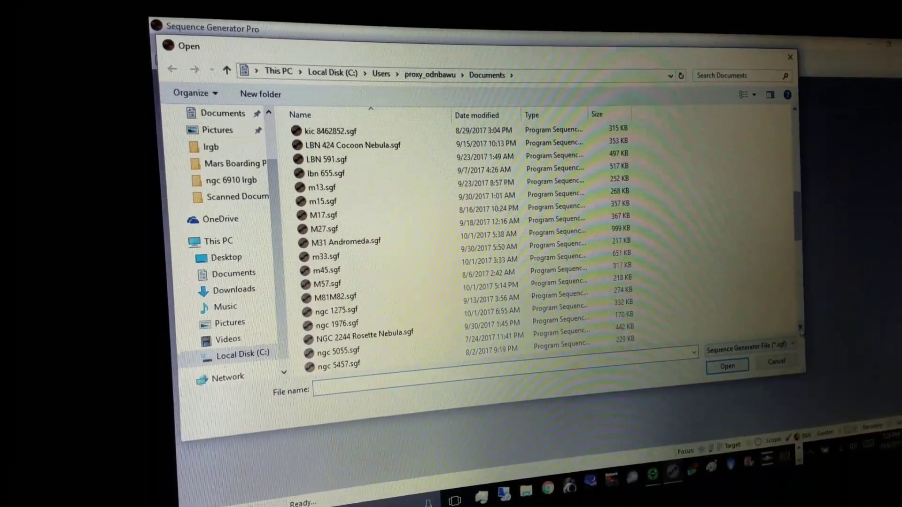
{"action": "scroll", "scroll_direction": "down", "scroll_amount": 3}
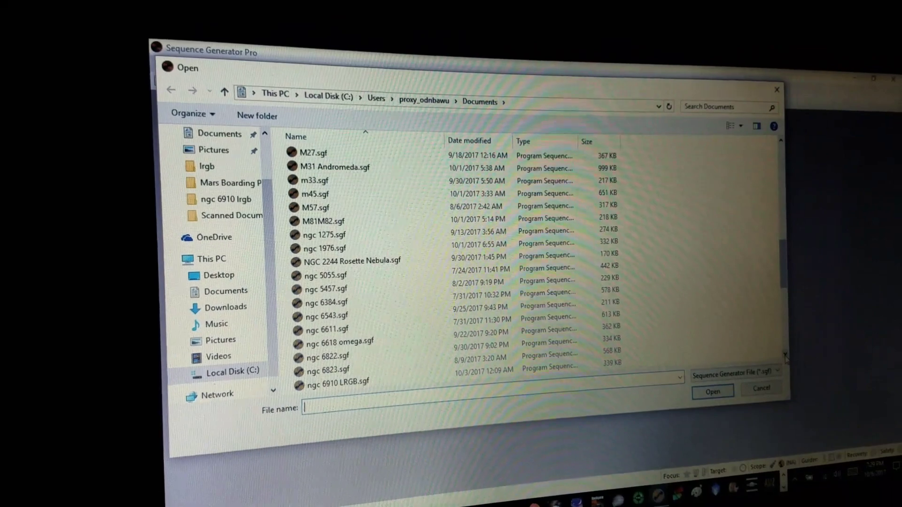
{"action": "scroll", "scroll_direction": "down", "scroll_amount": 3}
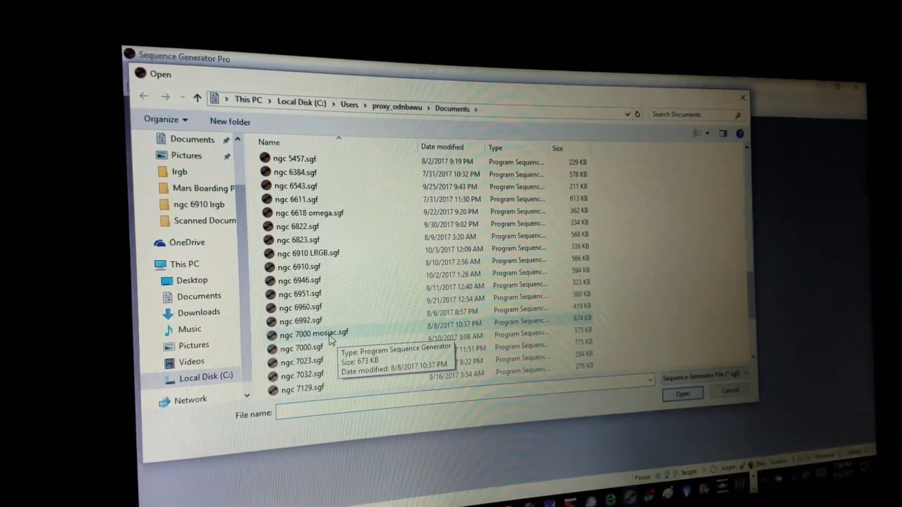
{"action": "left_click", "coordinate": [309, 334]}
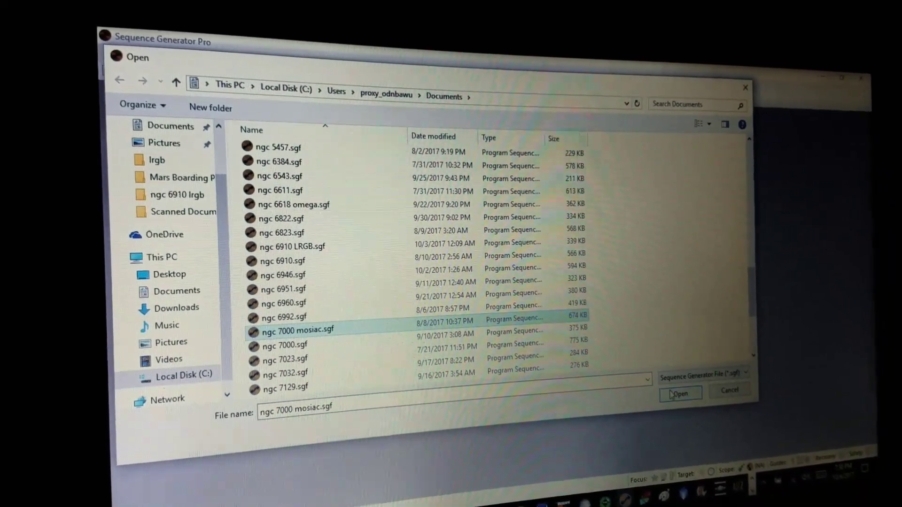
{"action": "left_click", "coordinate": [681, 393]}
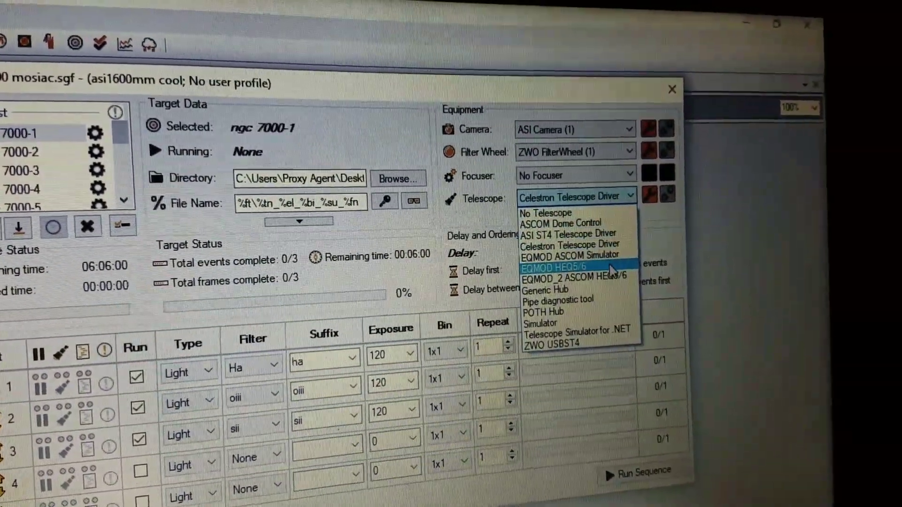
Select and connect EQMOD HEQ5/6, then show target ngc 7000-1's settings
{"action": "left_click", "coordinate": [559, 267]}
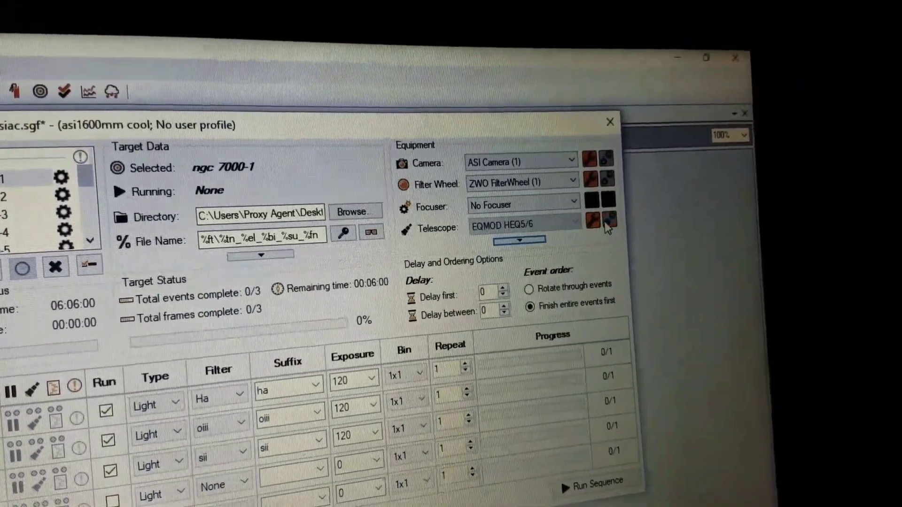
{"action": "left_click", "coordinate": [605, 222]}
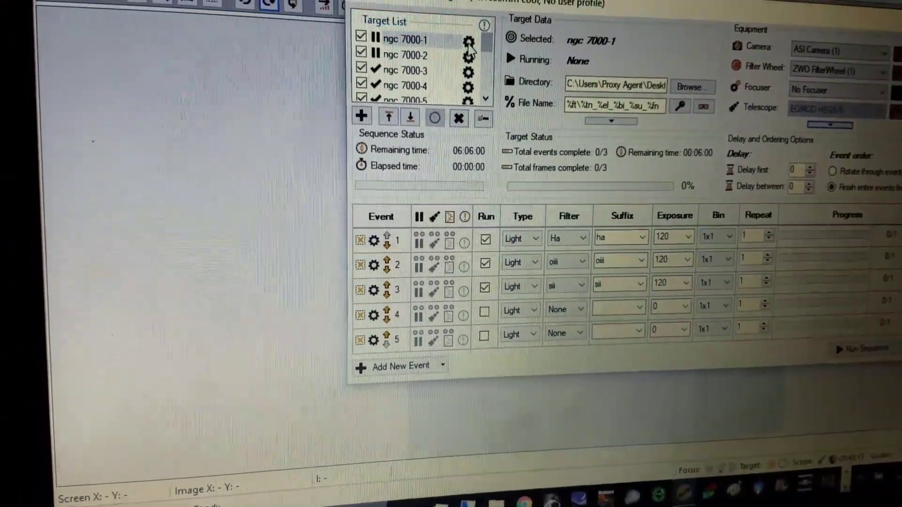
{"action": "left_click", "coordinate": [466, 41]}
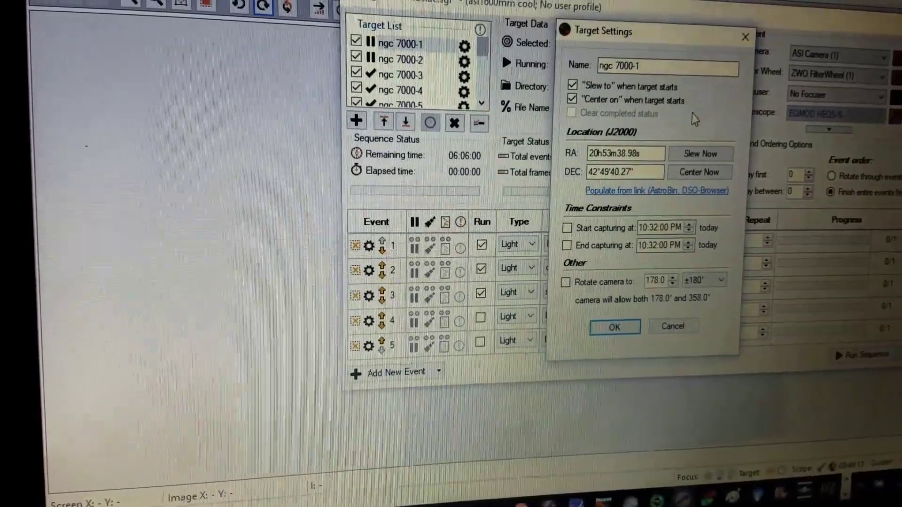